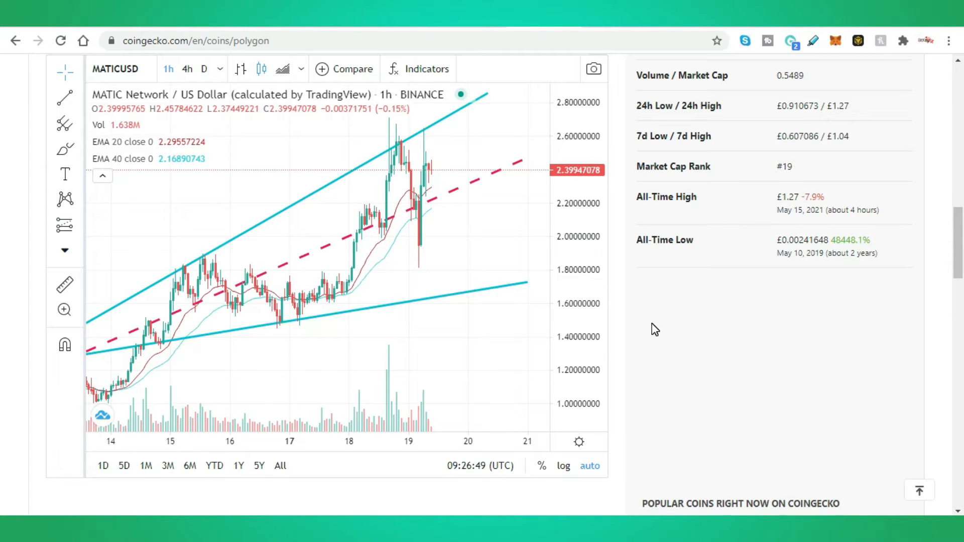
mouse_move(409, 193)
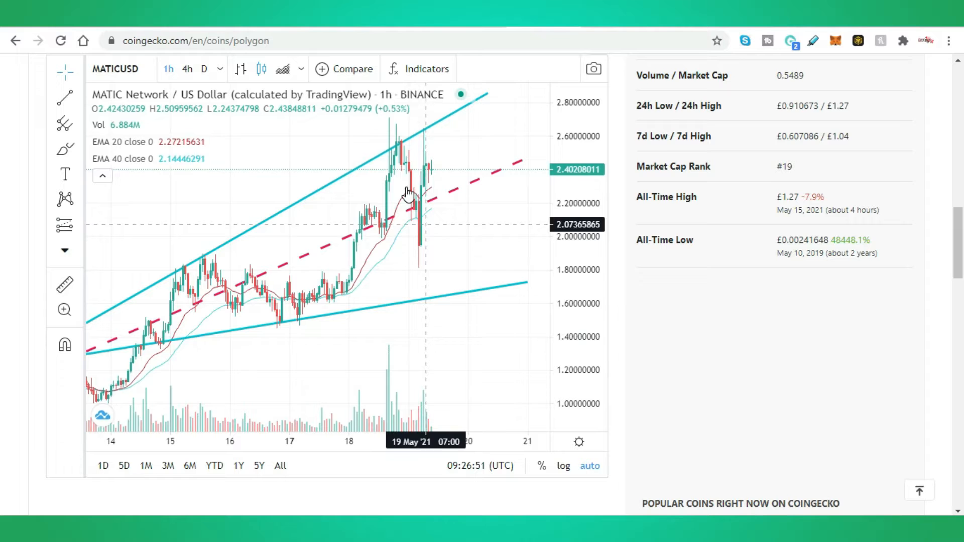
mouse_move(157, 316)
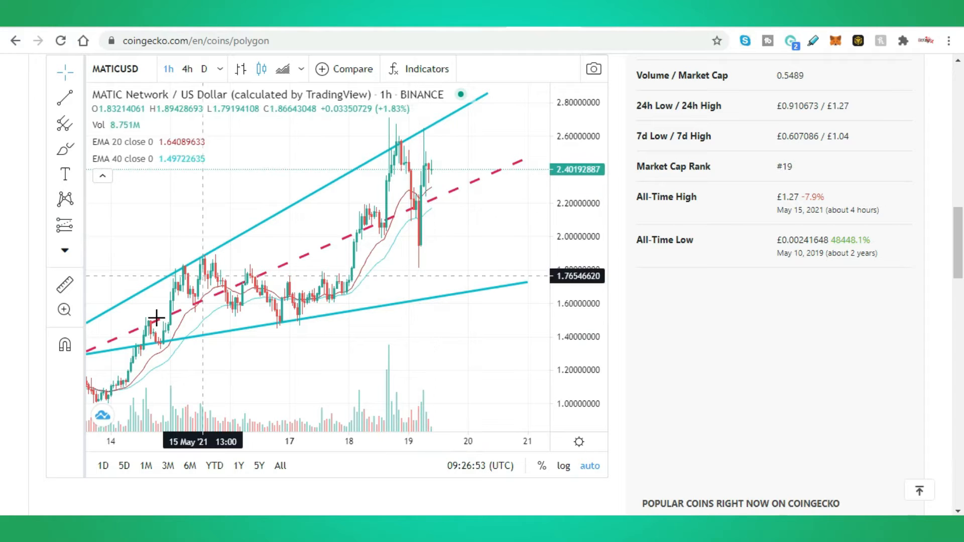
mouse_move(185, 284)
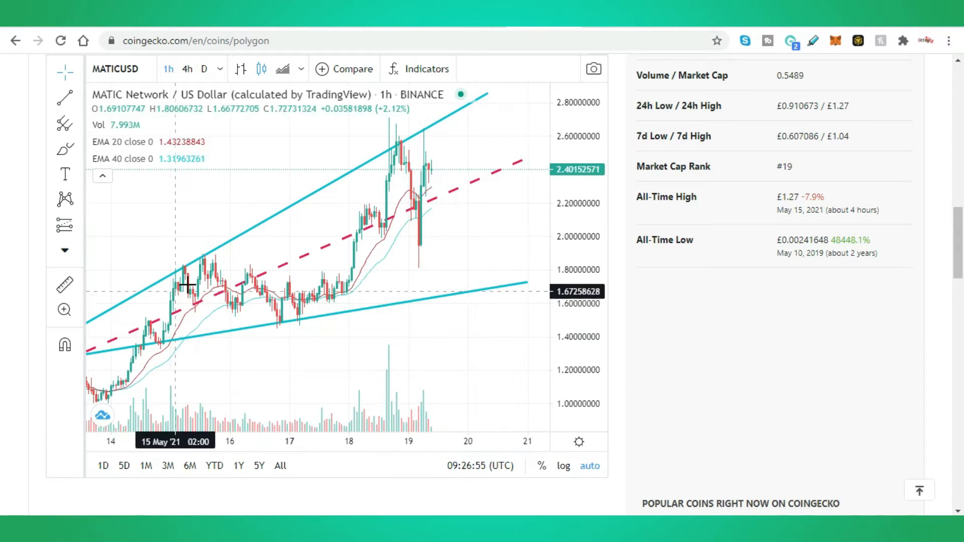
mouse_move(488, 94)
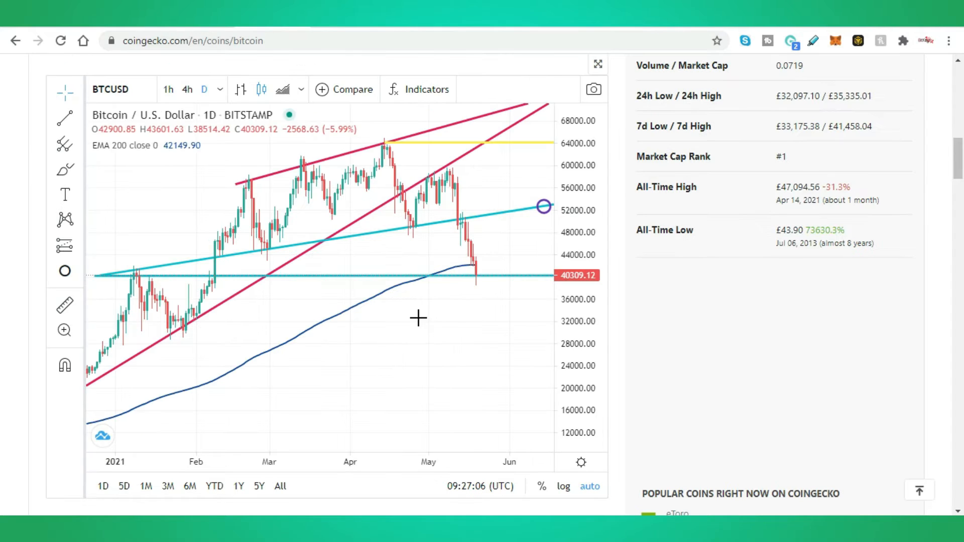
mouse_move(223, 376)
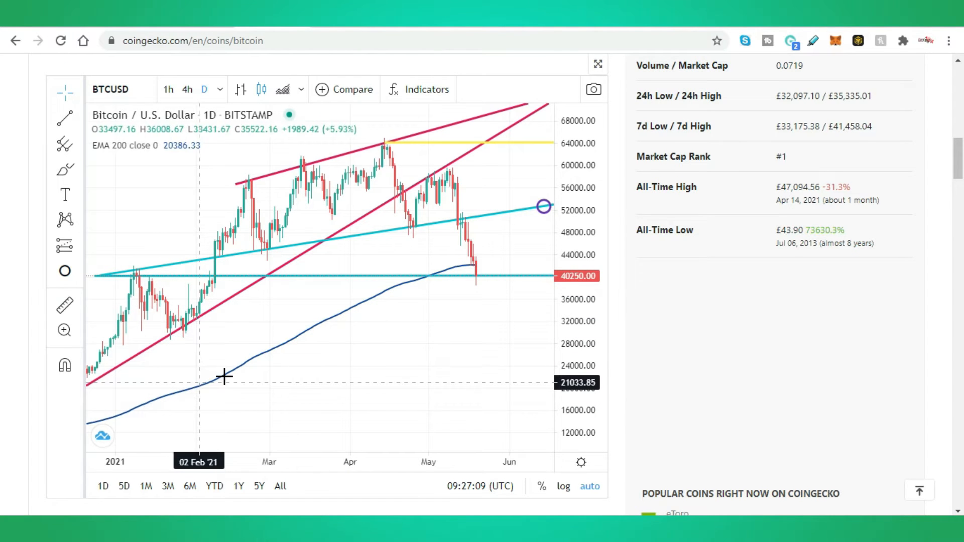
mouse_move(478, 273)
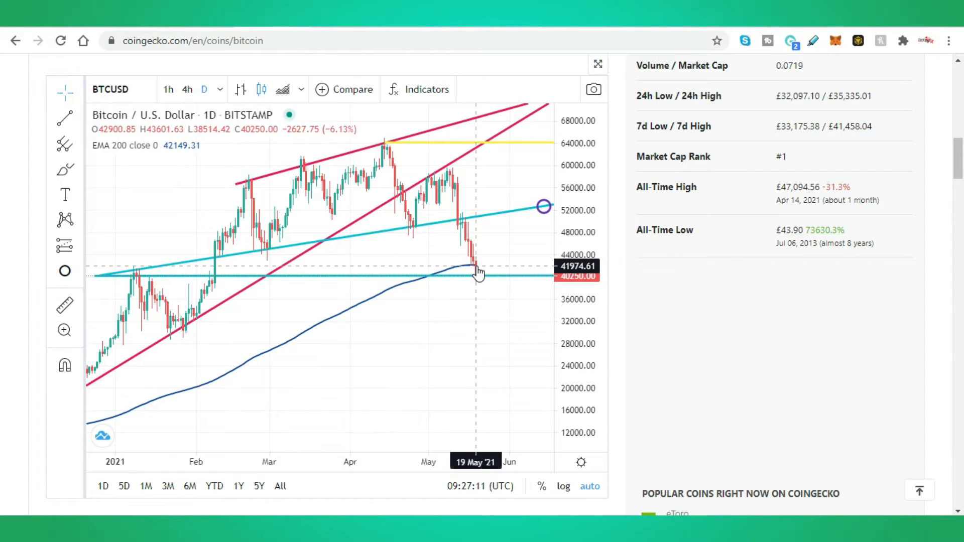
mouse_move(480, 269)
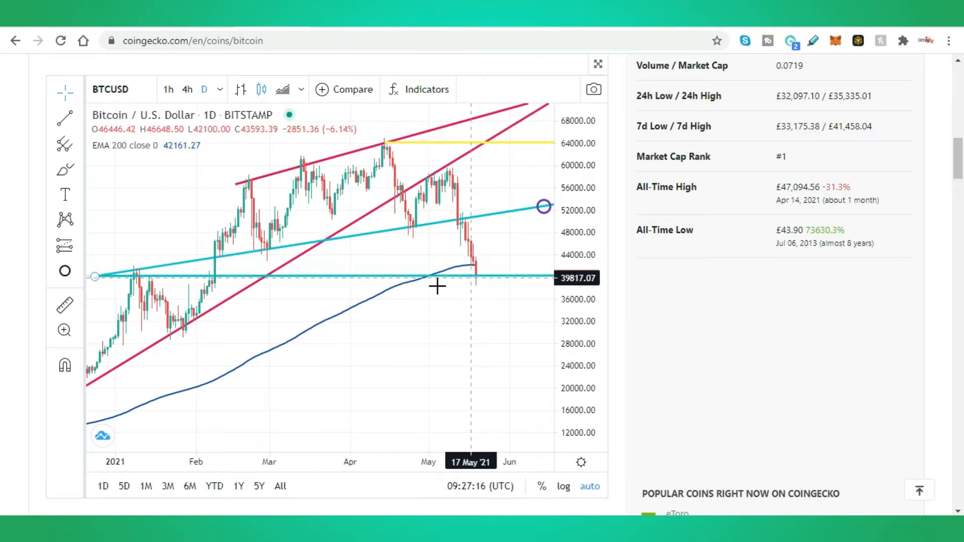
mouse_move(136, 277)
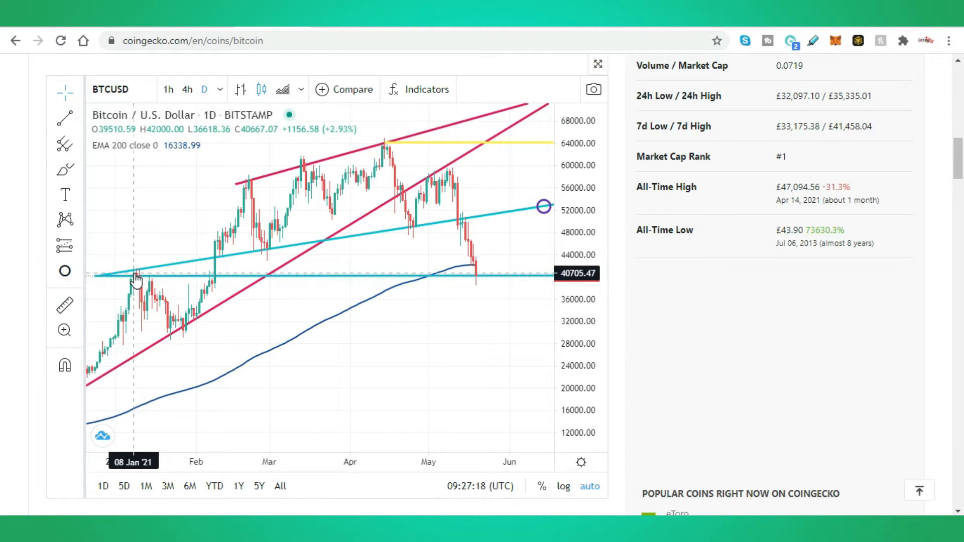
mouse_move(495, 254)
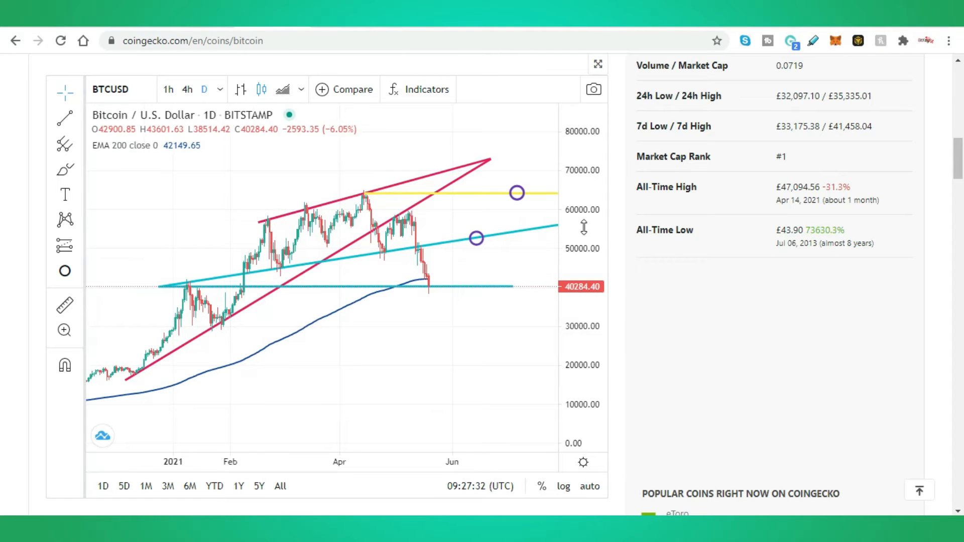
mouse_move(448, 263)
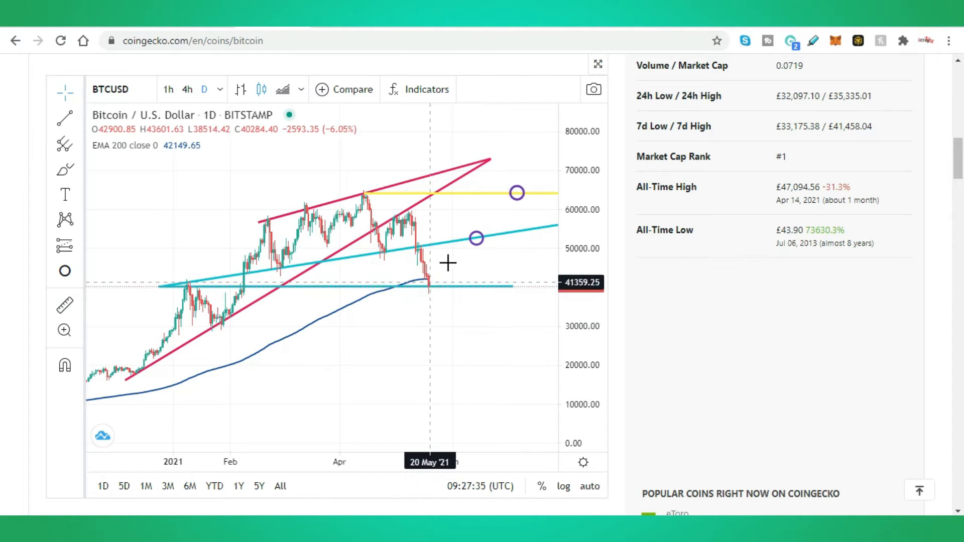
Select the circled target on the teal rising trend line to adjust it
click(476, 239)
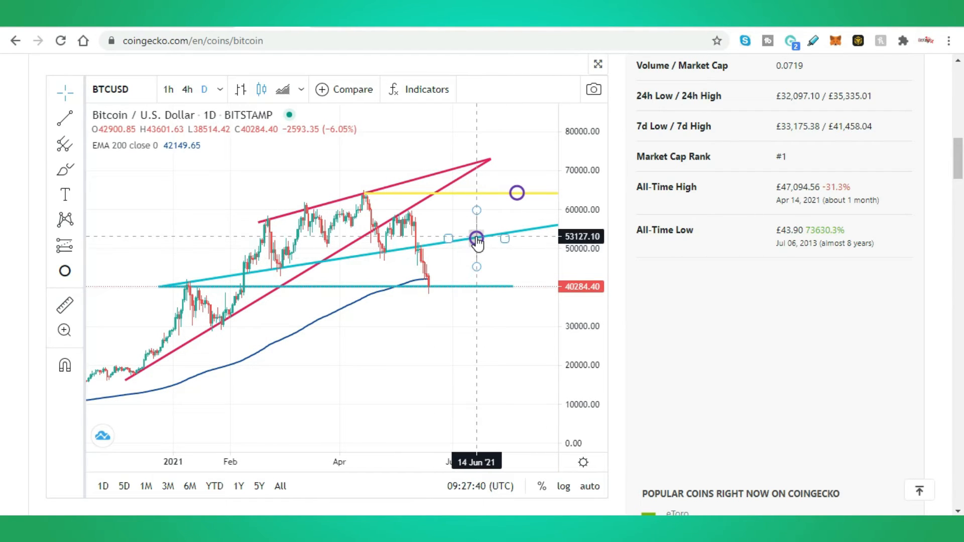
mouse_move(446, 289)
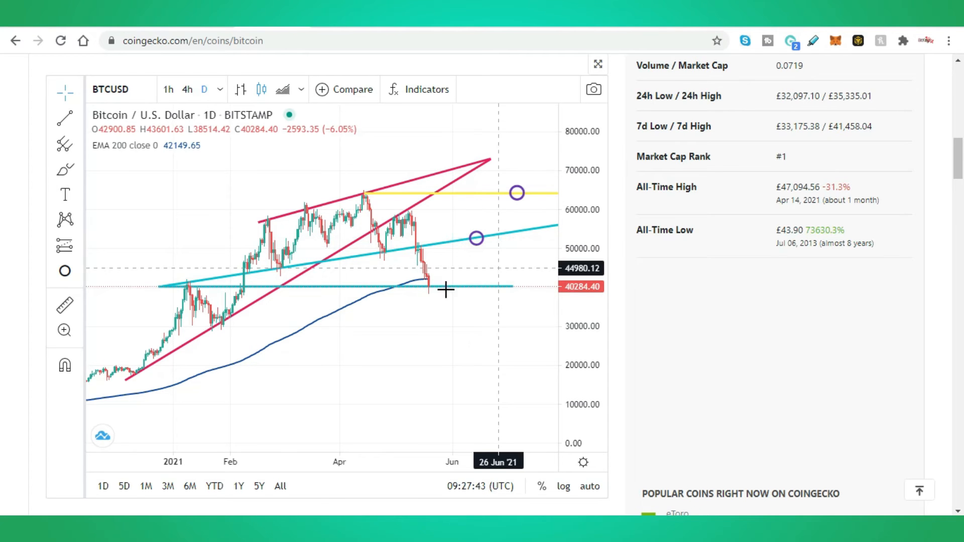
mouse_move(283, 271)
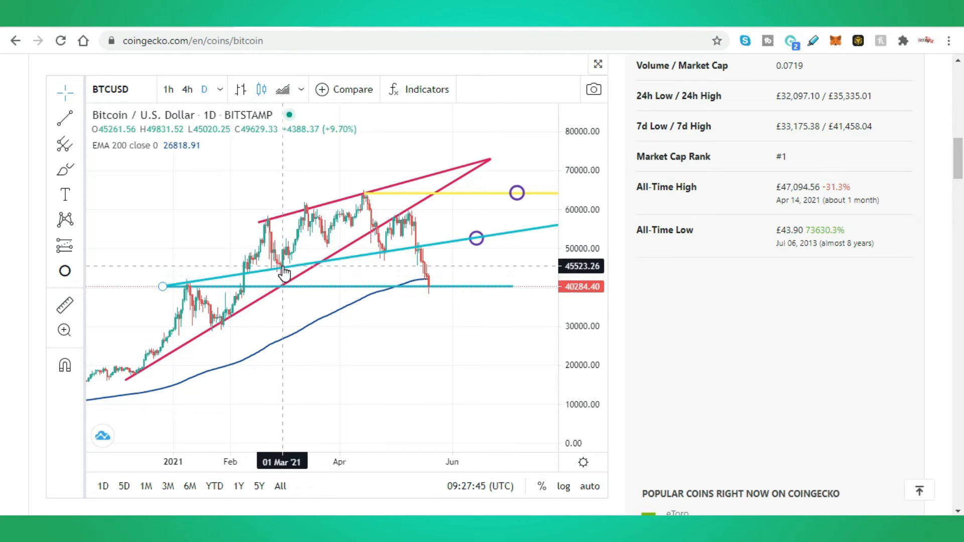
mouse_move(392, 262)
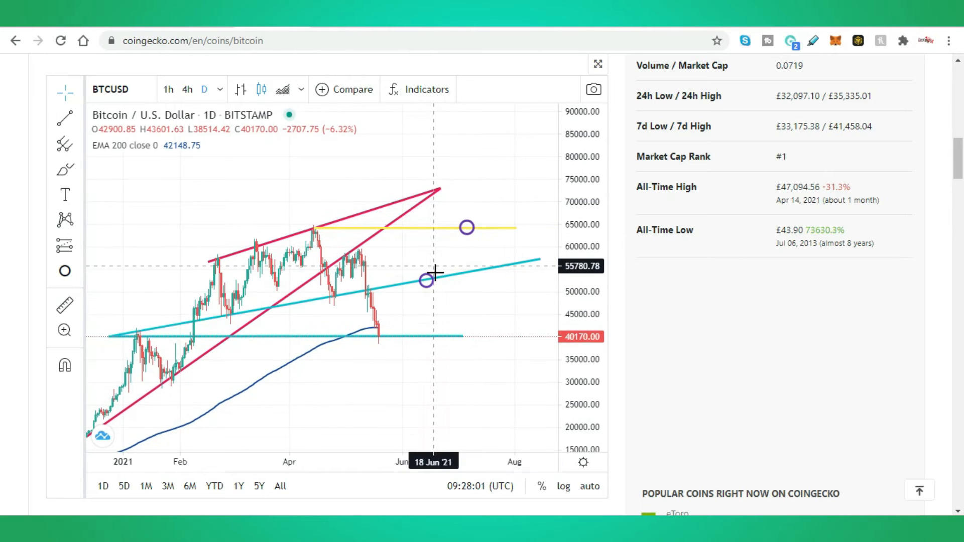
mouse_move(408, 246)
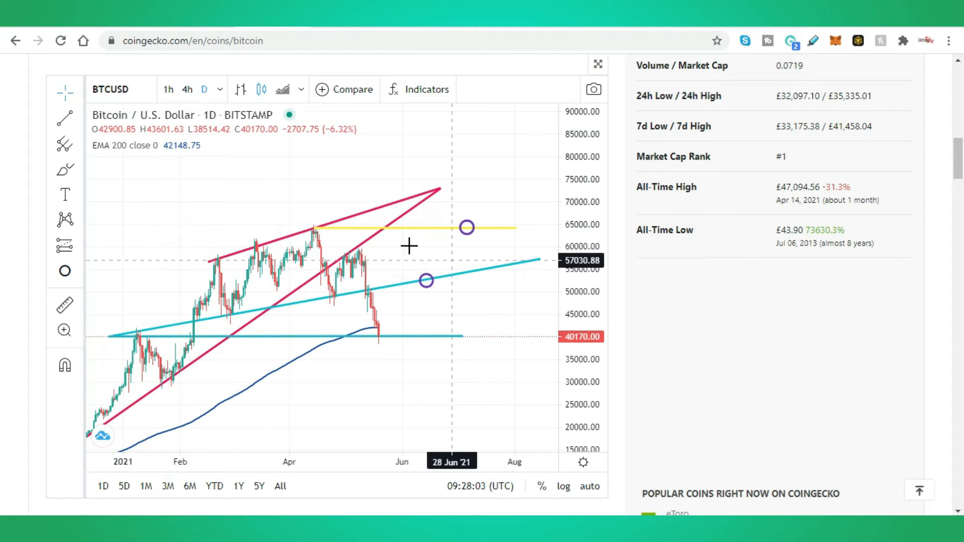
mouse_move(313, 228)
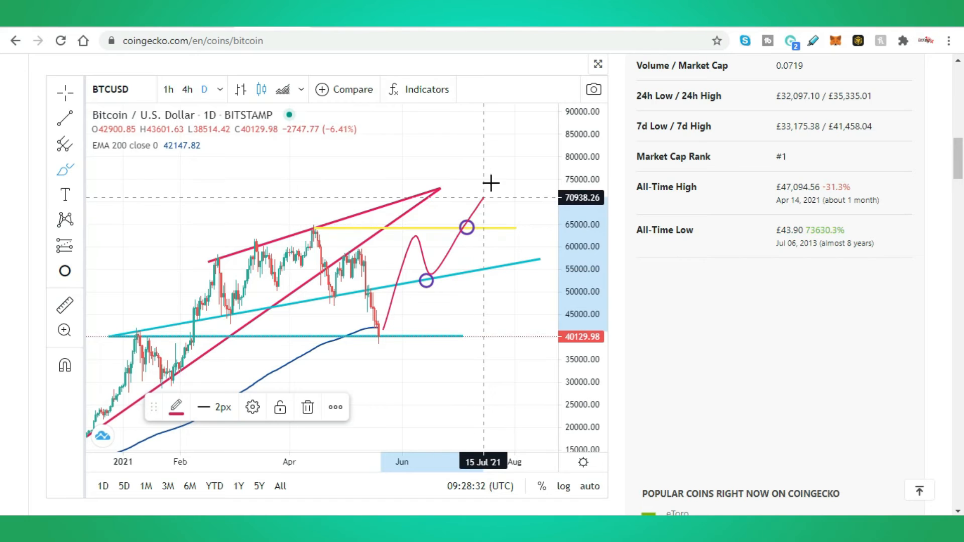
mouse_move(491, 182)
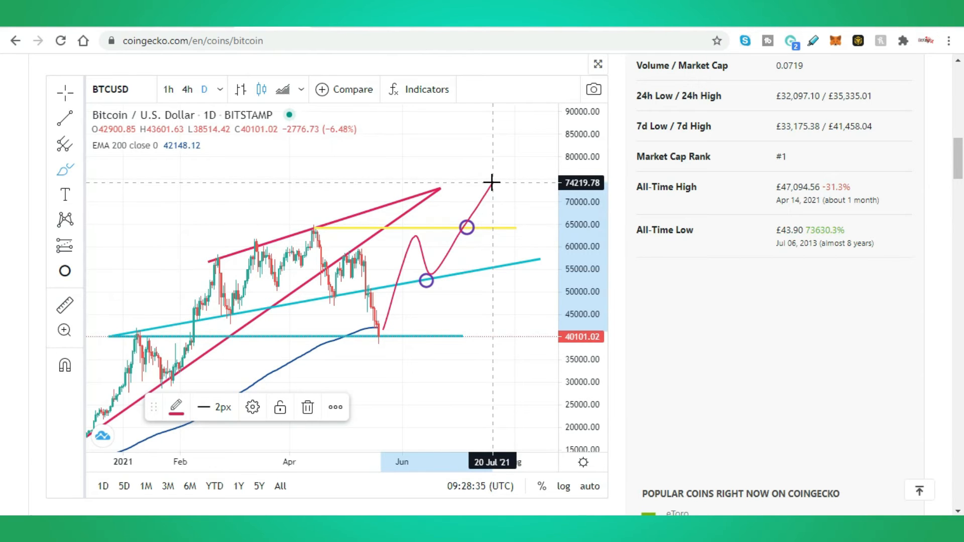